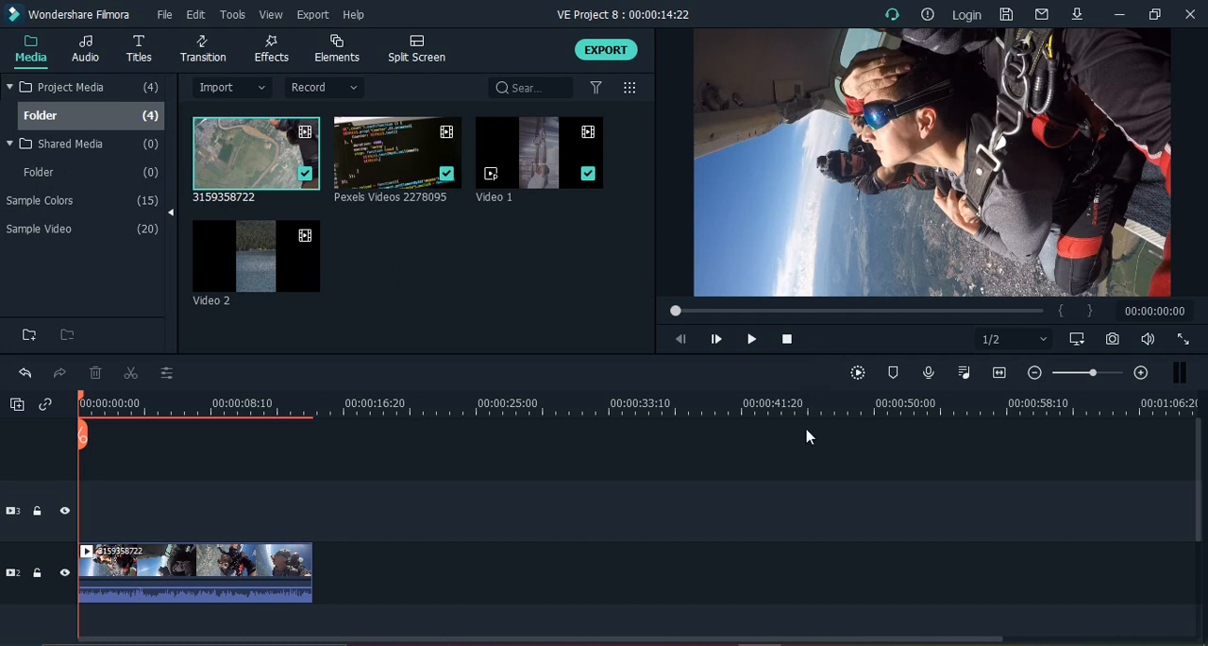
{"action": "mouse_move", "coordinate": [687, 460]}
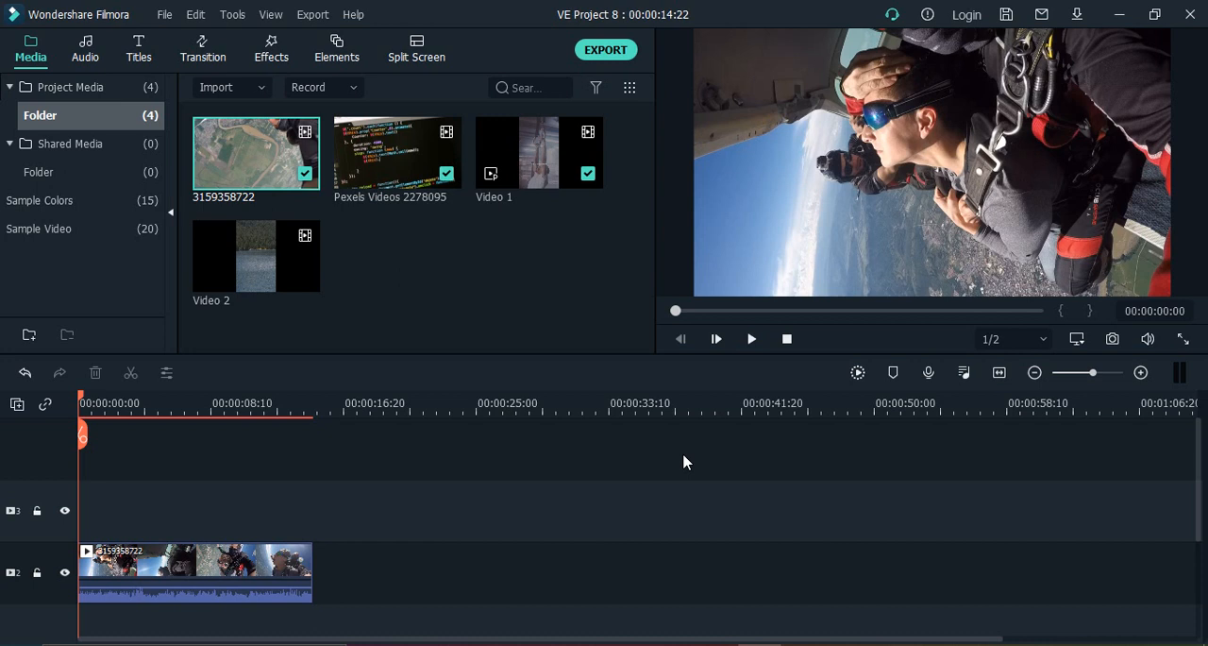
{"action": "mouse_move", "coordinate": [383, 489]}
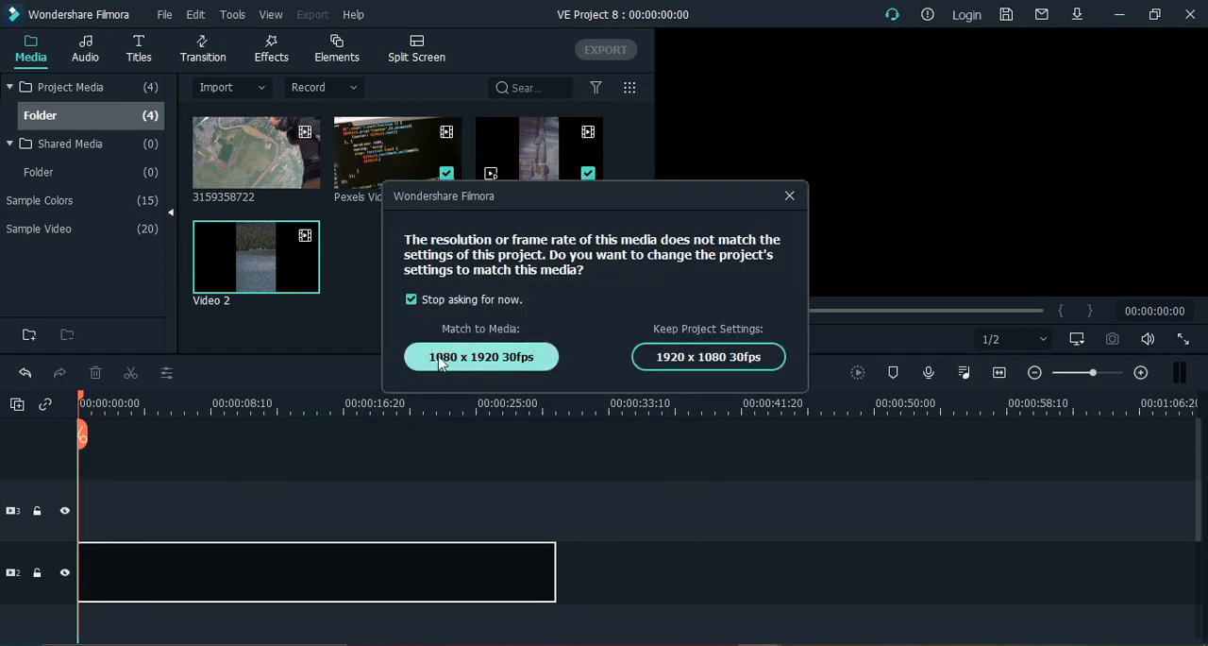
Match the project to the vertical lake clip at 1080 x 1920 30fps and pause its preview
{"action": "left_click", "coordinate": [706, 355]}
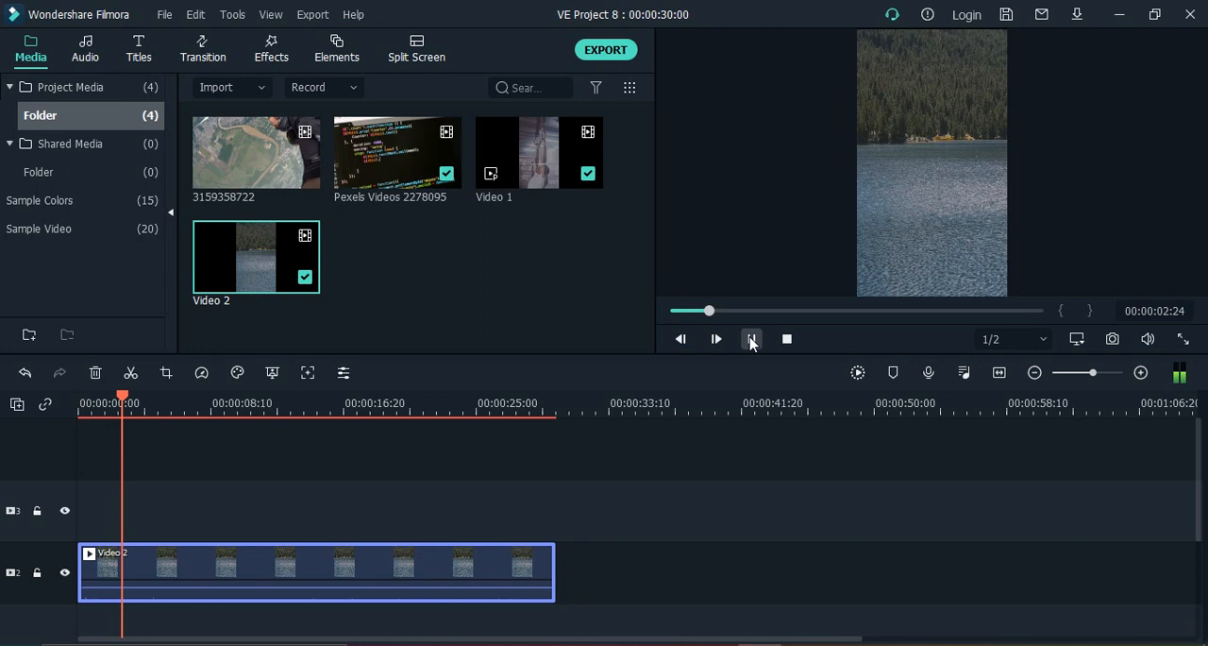
{"action": "left_click", "coordinate": [751, 338]}
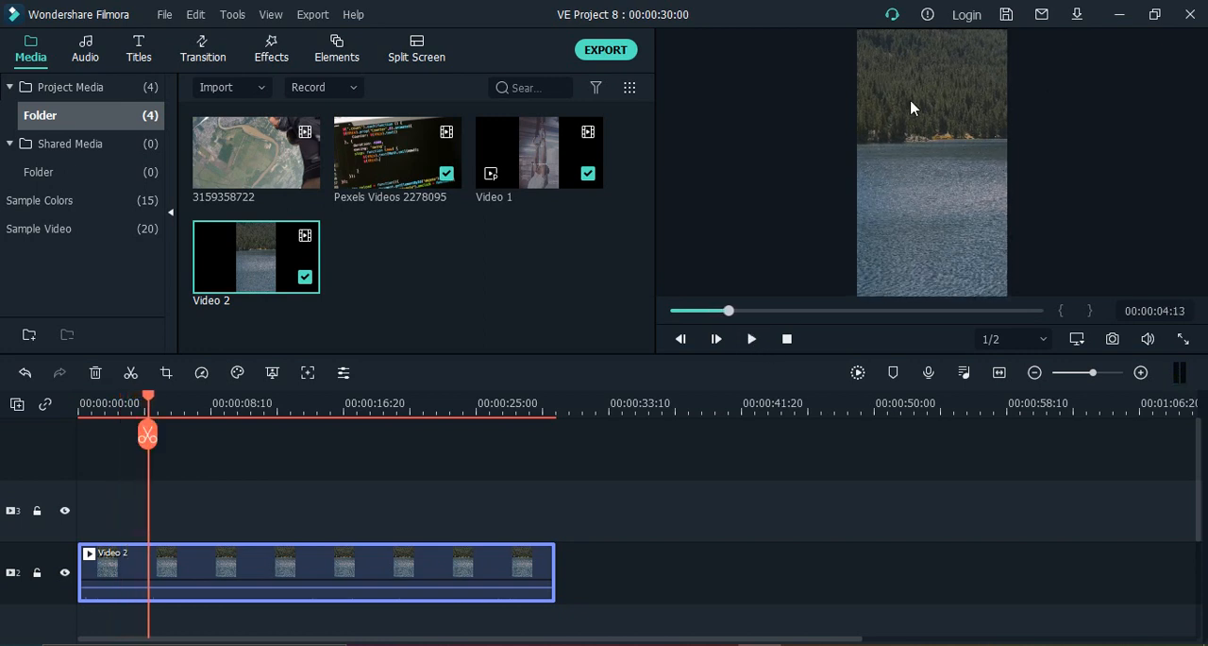
{"action": "mouse_move", "coordinate": [932, 87]}
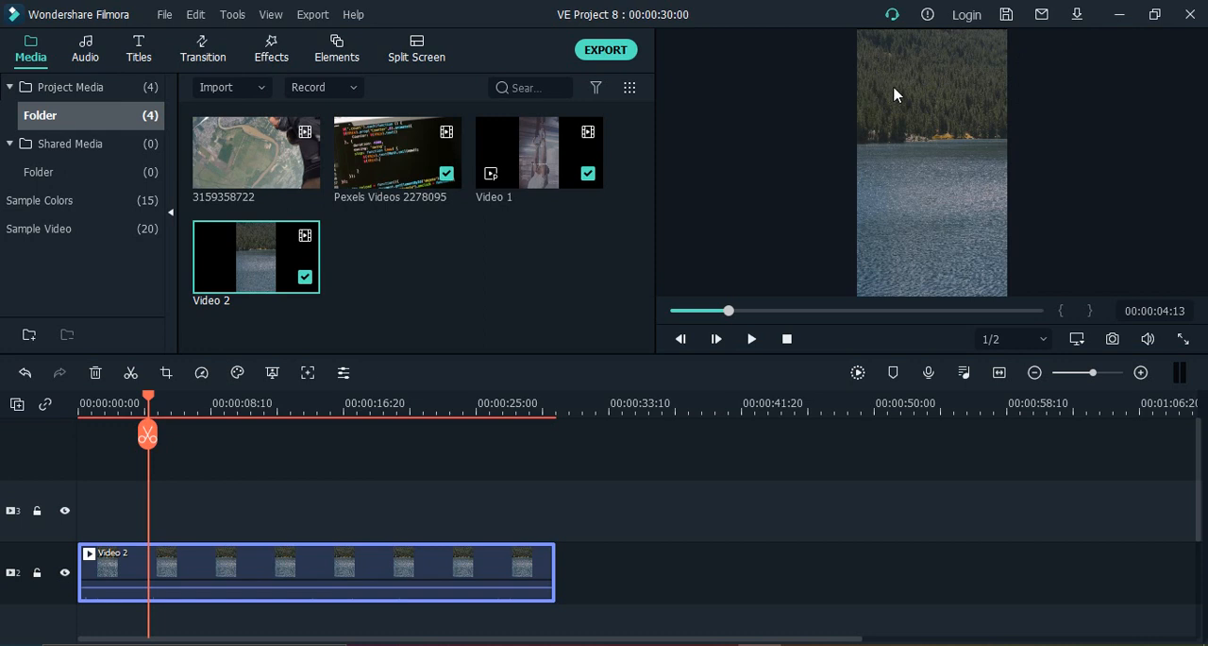
{"action": "mouse_move", "coordinate": [287, 517]}
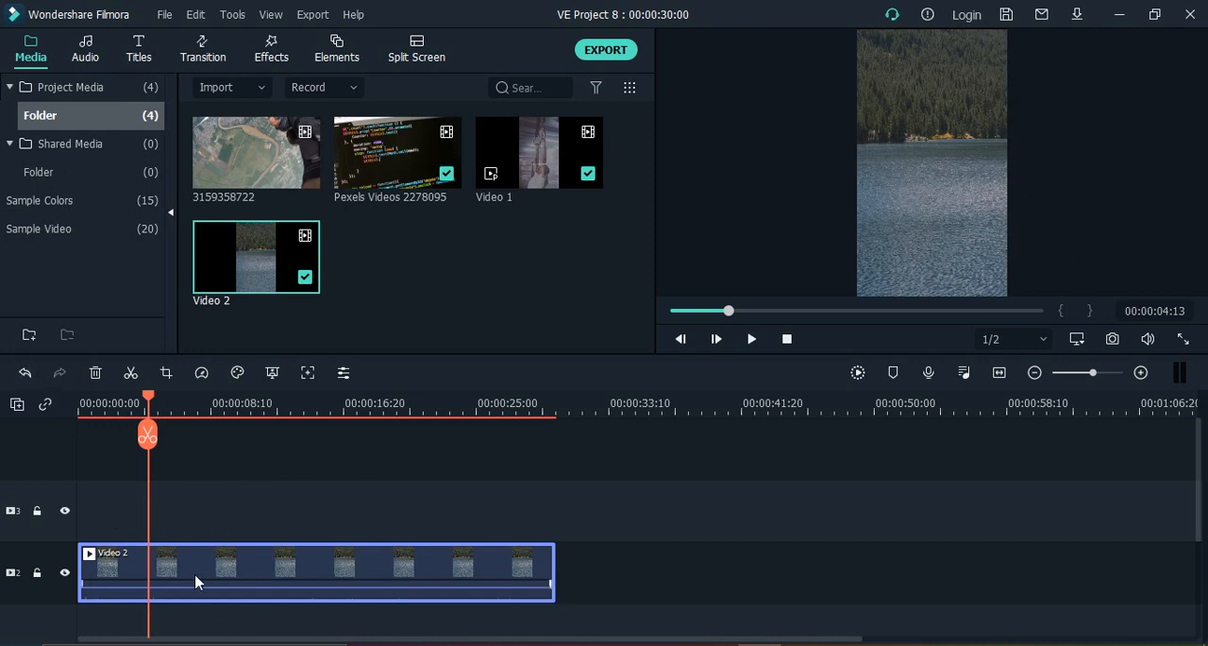
{"action": "mouse_move", "coordinate": [217, 577]}
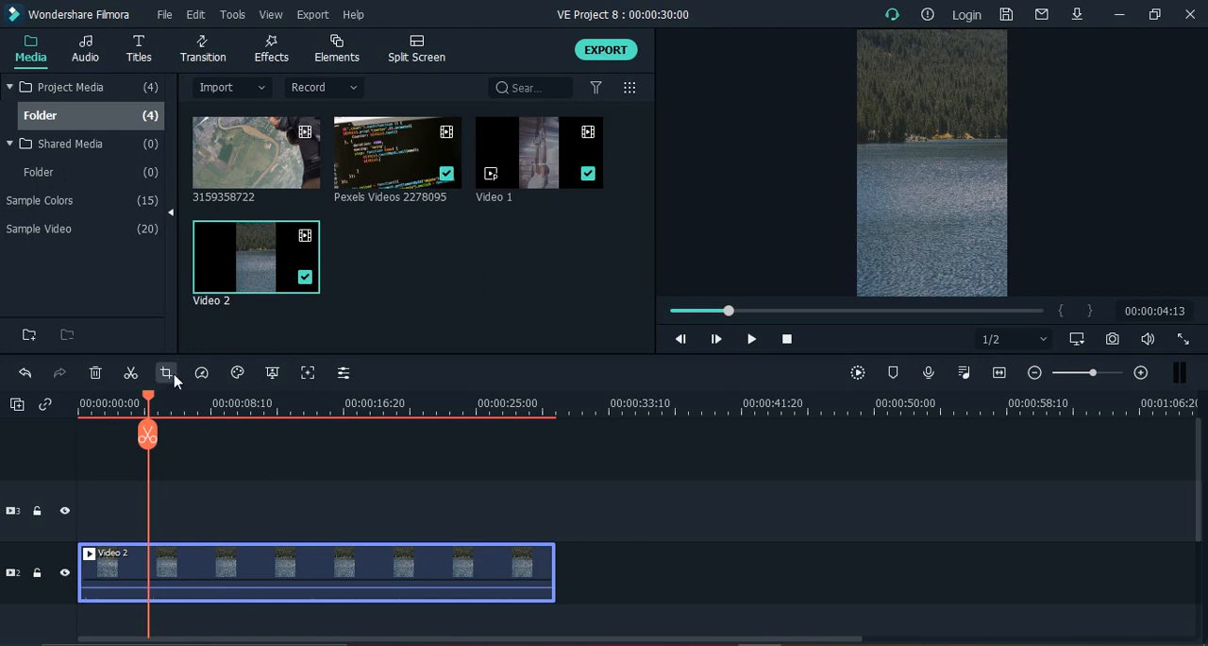
{"action": "mouse_move", "coordinate": [832, 624]}
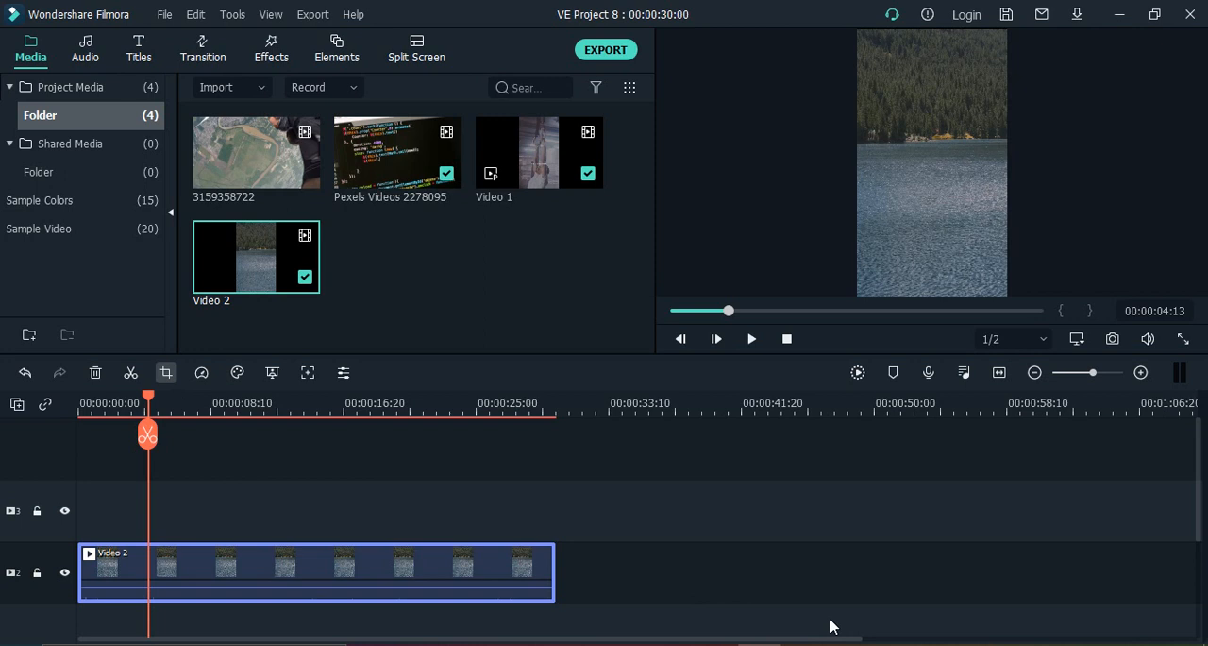
In the Crop tool, resize the crop box to a custom 704 x 1081 region around the shoreline
{"action": "left_click", "coordinate": [166, 372]}
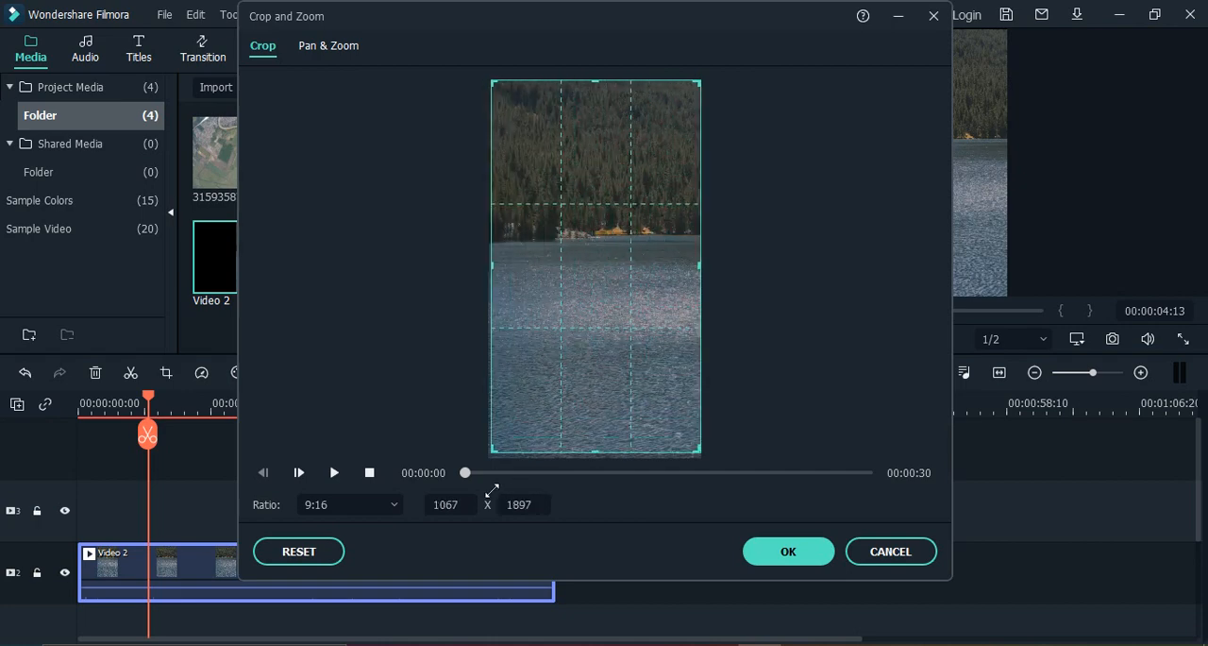
{"action": "left_click_drag", "start_coordinate": [700, 452], "coordinate": [701, 247]}
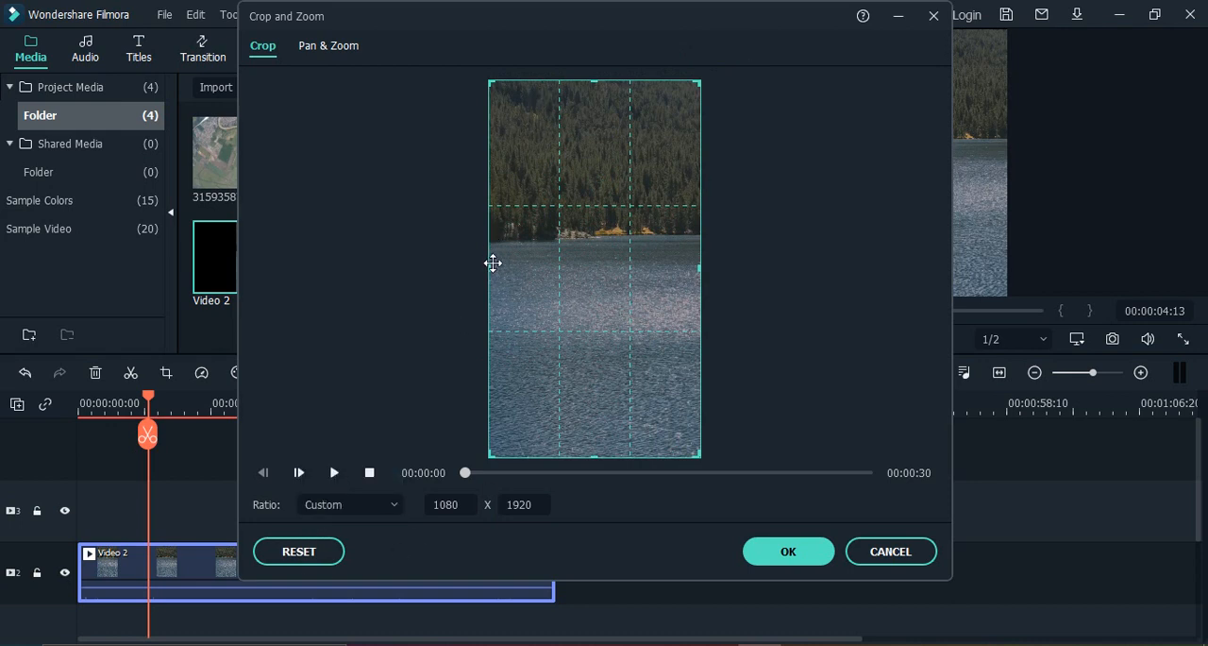
{"action": "left_click_drag", "start_coordinate": [489, 265], "coordinate": [527, 265]}
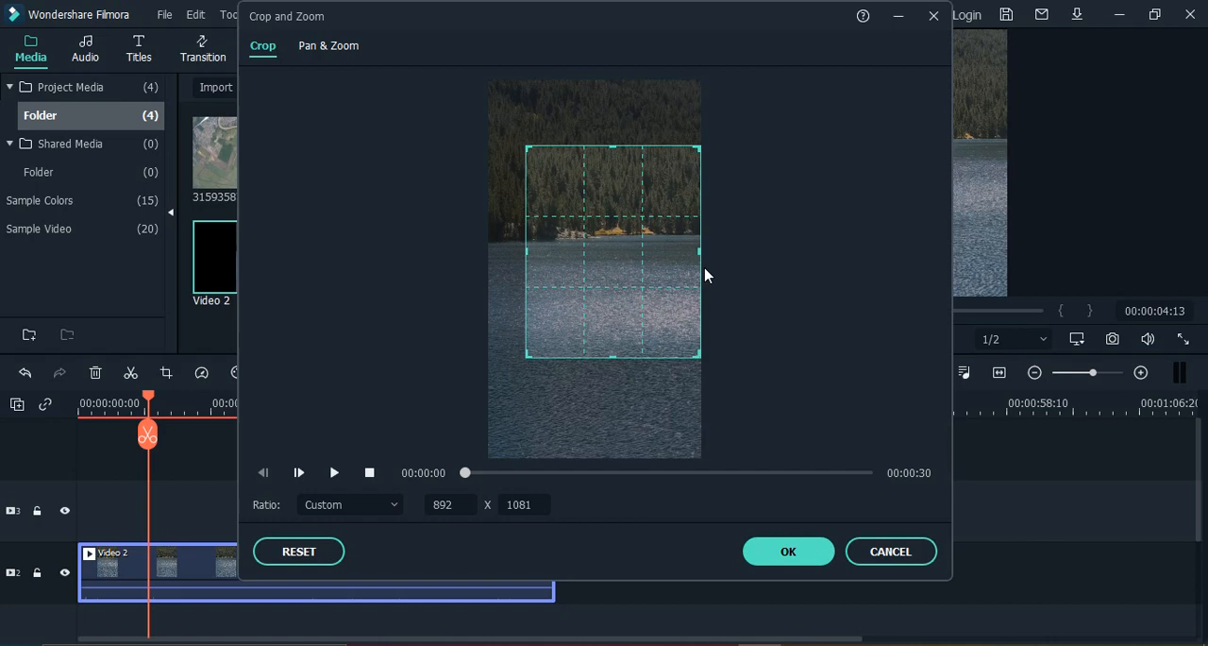
{"action": "left_click_drag", "start_coordinate": [700, 252], "coordinate": [664, 253]}
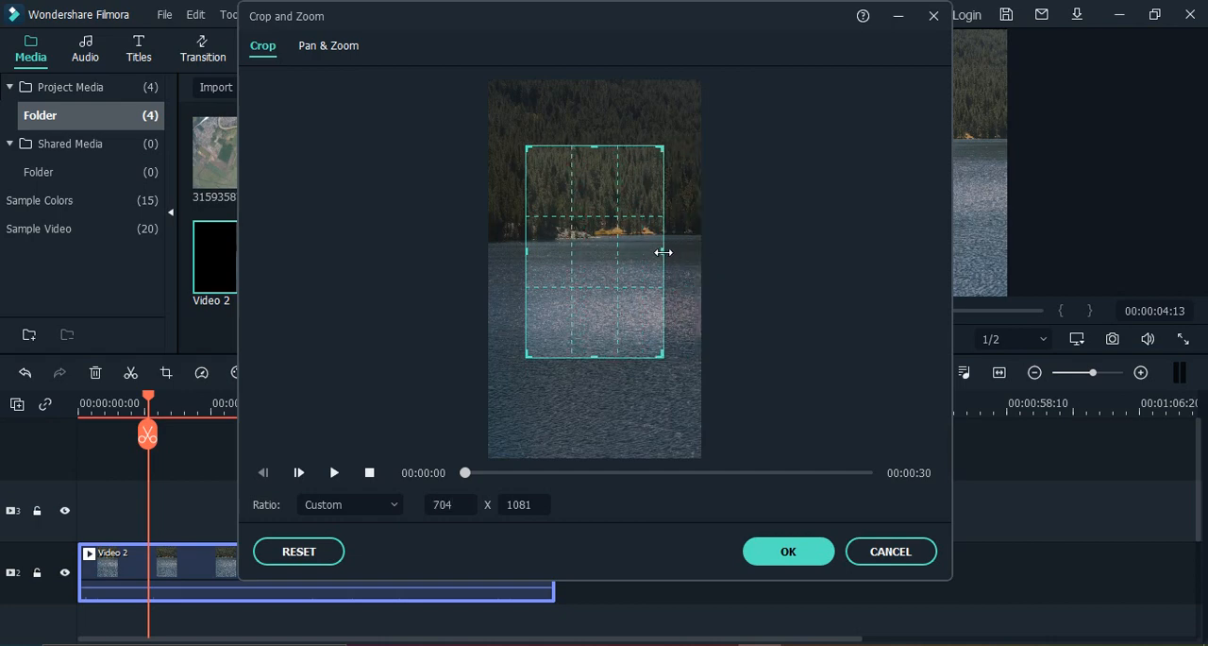
Set the crop ratio to 9:16 (704 x 1252) after trying 4:3 and 16:9
{"action": "left_click", "coordinate": [349, 502]}
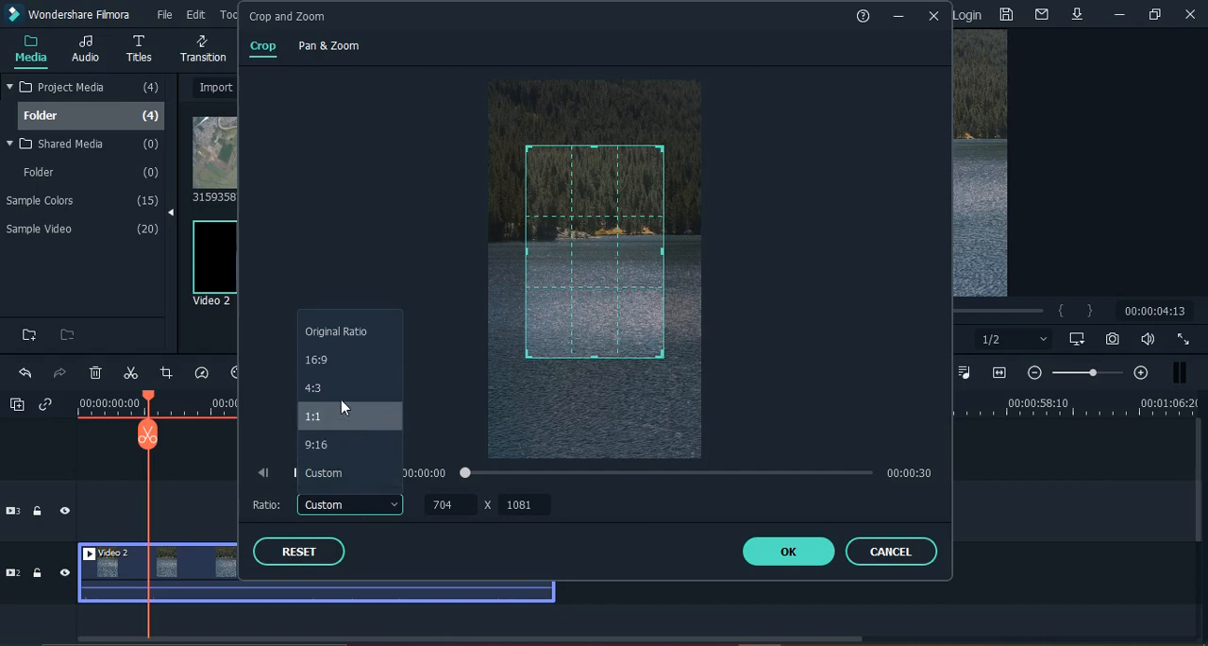
{"action": "left_click", "coordinate": [313, 387]}
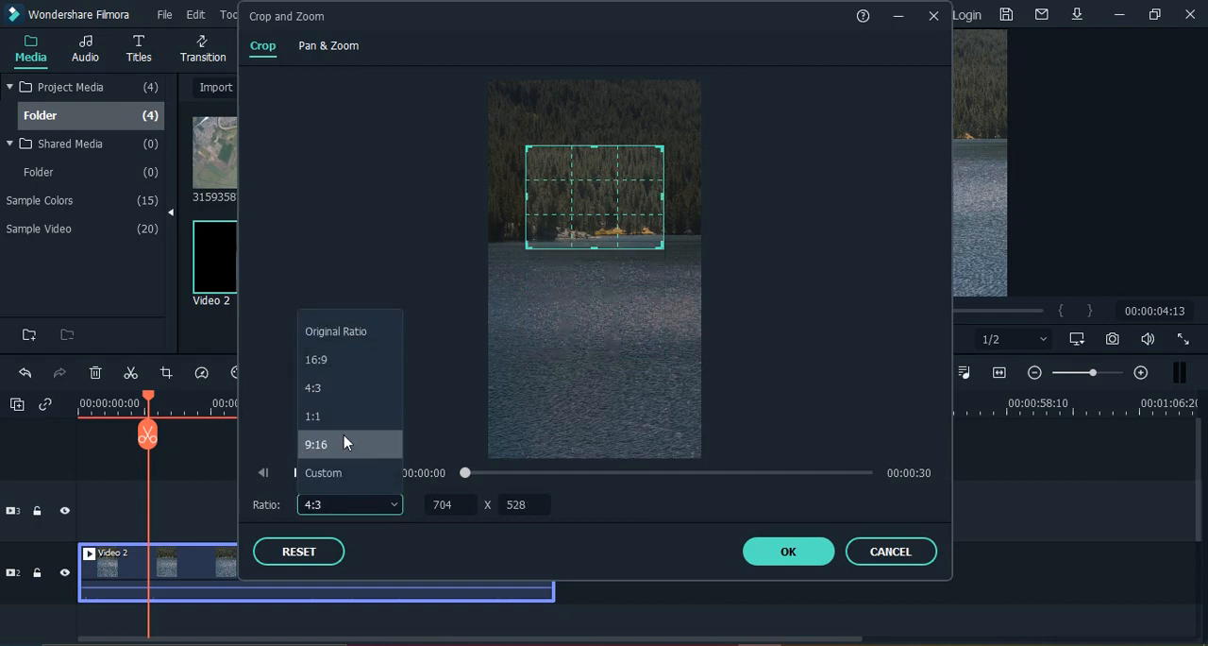
{"action": "left_click", "coordinate": [315, 359]}
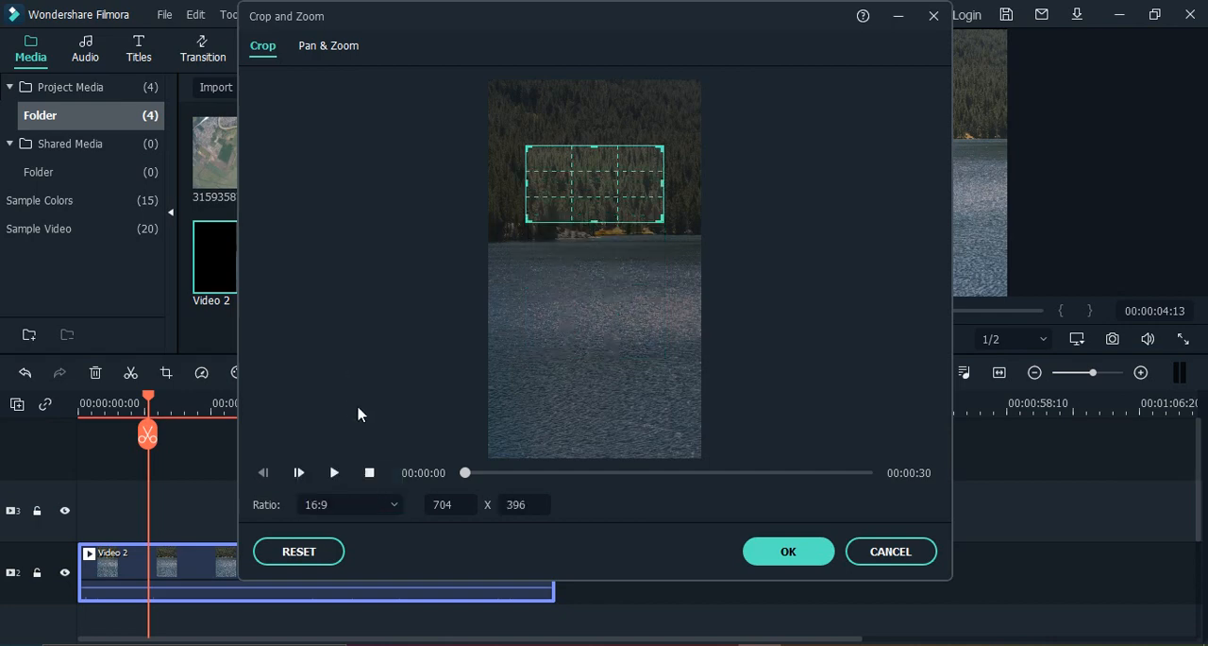
{"action": "left_click", "coordinate": [349, 502]}
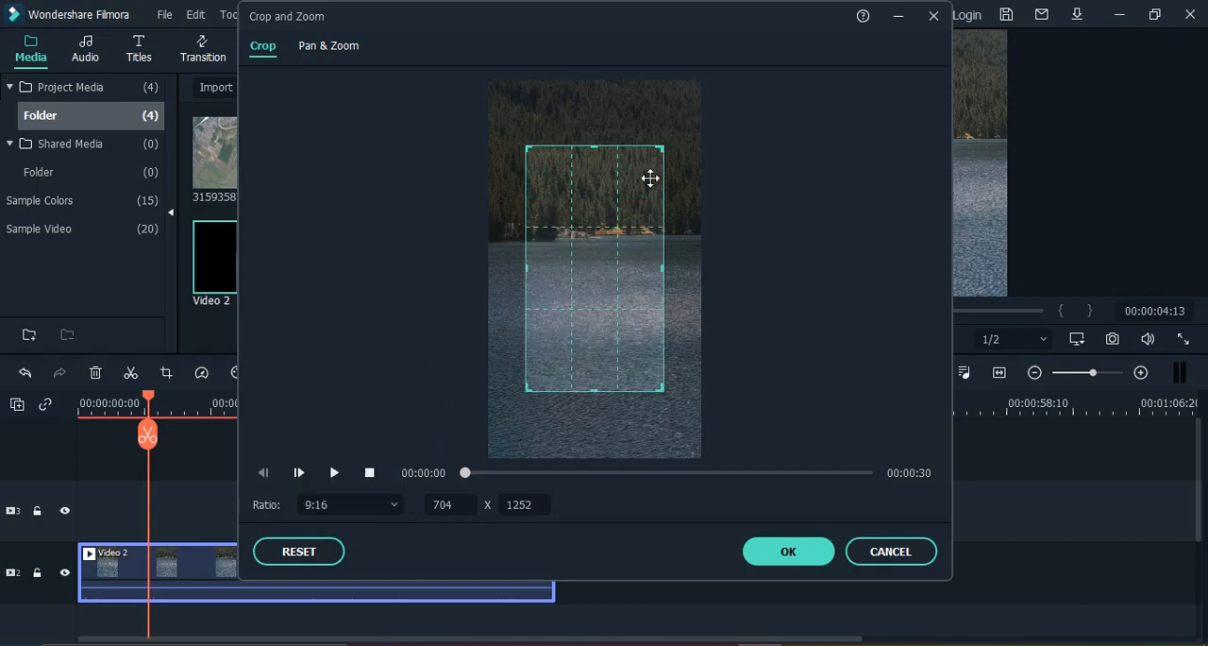
Move the 9:16 crop region down over the lake below the shoreline
{"action": "left_click_drag", "start_coordinate": [650, 180], "coordinate": [634, 268]}
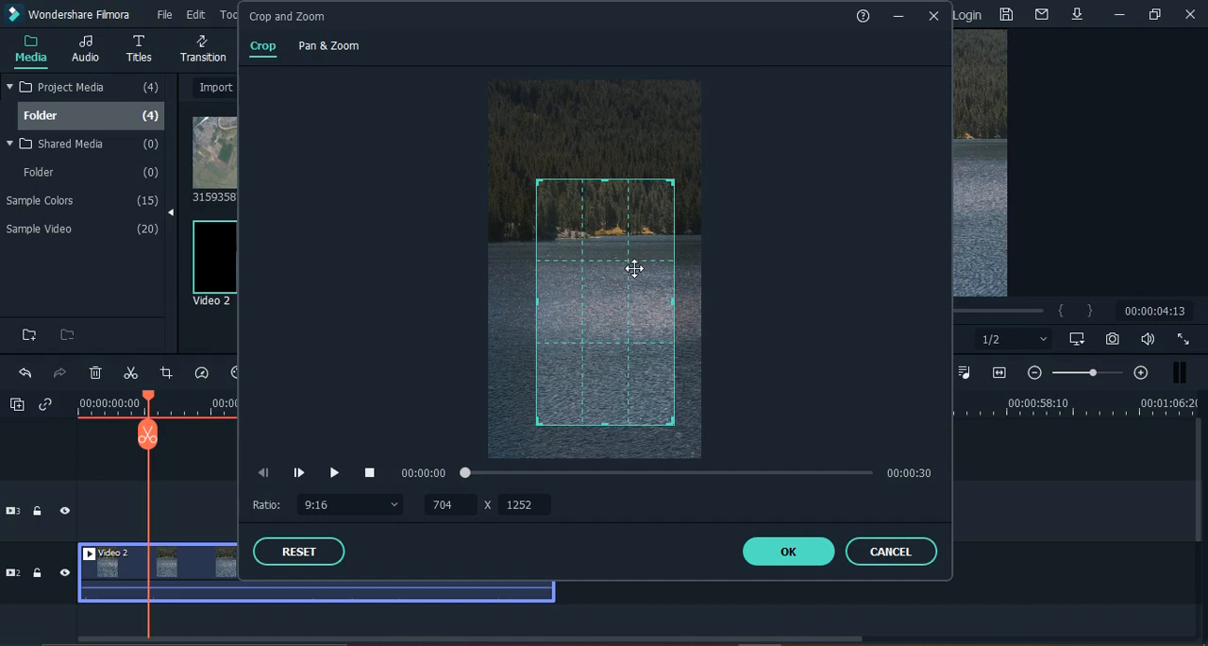
{"action": "left_click_drag", "start_coordinate": [634, 268], "coordinate": [630, 305]}
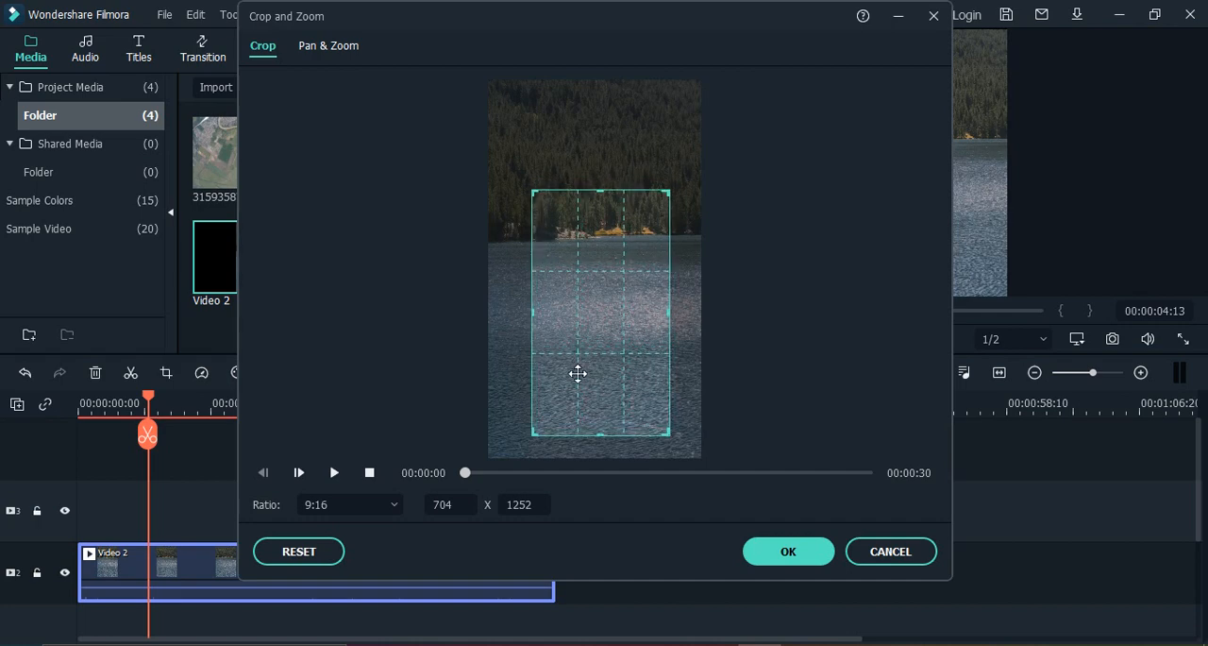
{"action": "left_click_drag", "start_coordinate": [577, 374], "coordinate": [596, 200]}
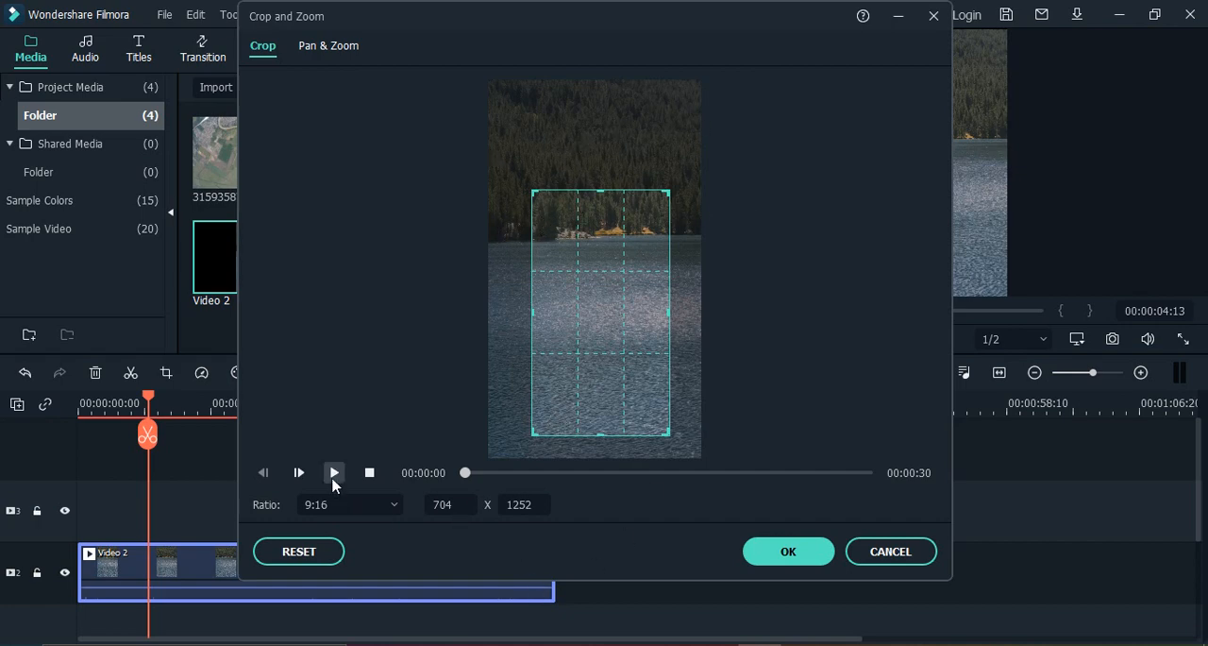
Play the cropped preview, then confirm with OK to apply the 9:16 crop to the lake clip
{"action": "left_click", "coordinate": [335, 472]}
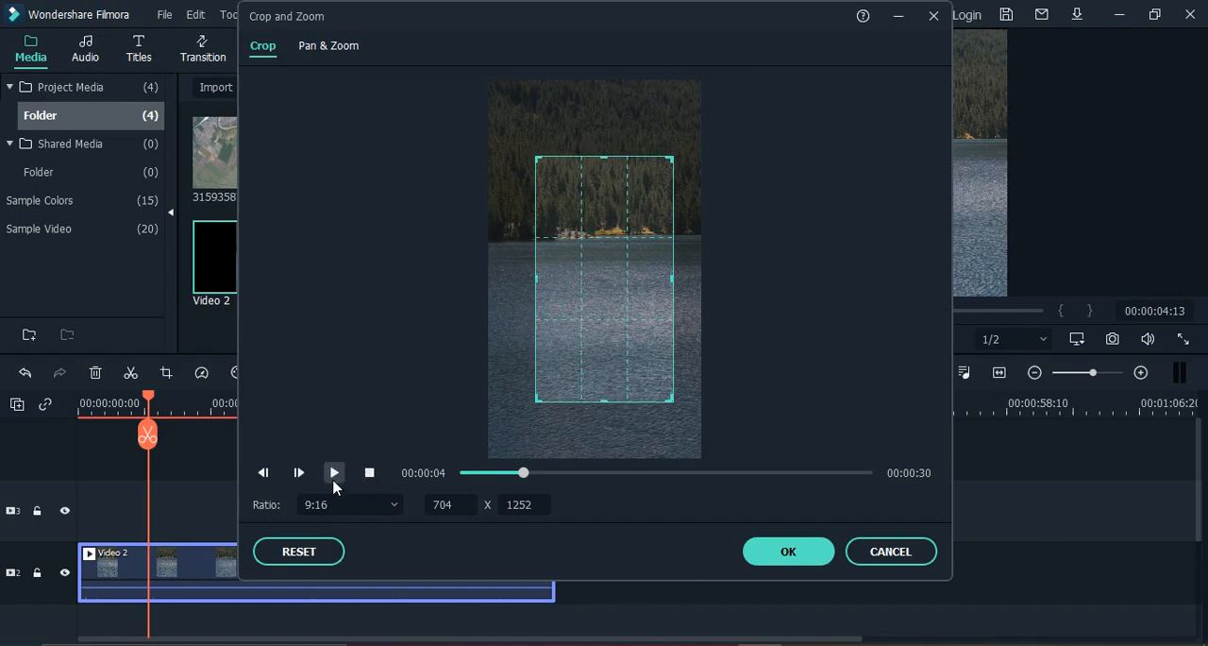
{"action": "left_click", "coordinate": [332, 472]}
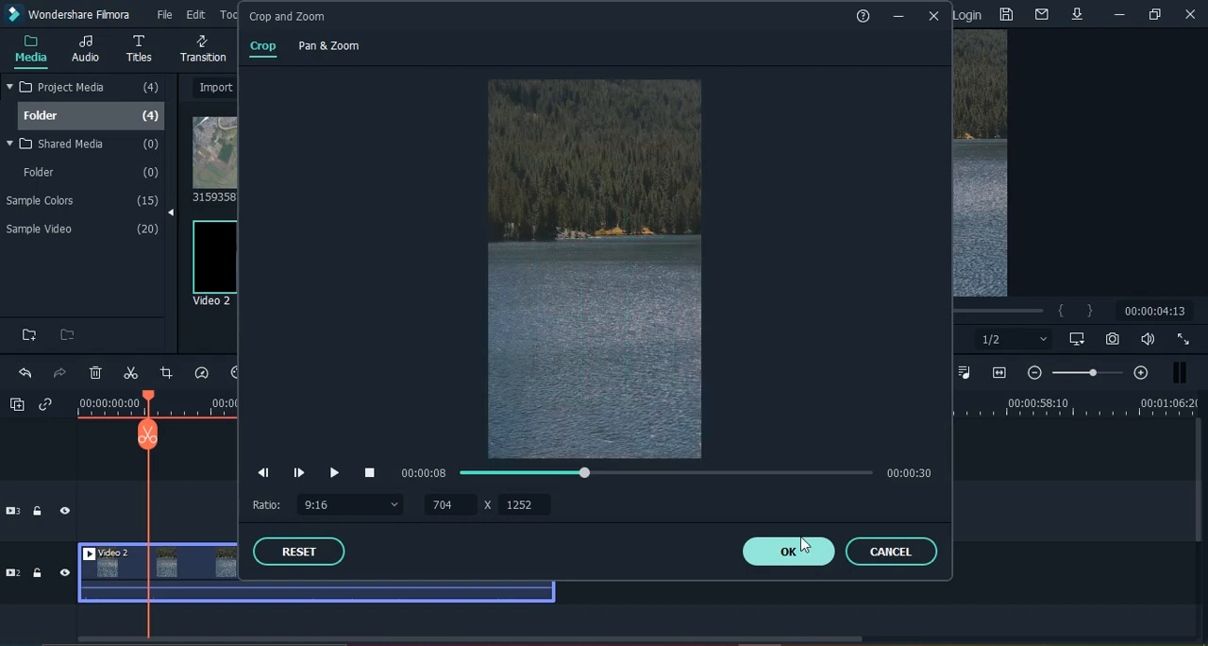
{"action": "left_click", "coordinate": [789, 551]}
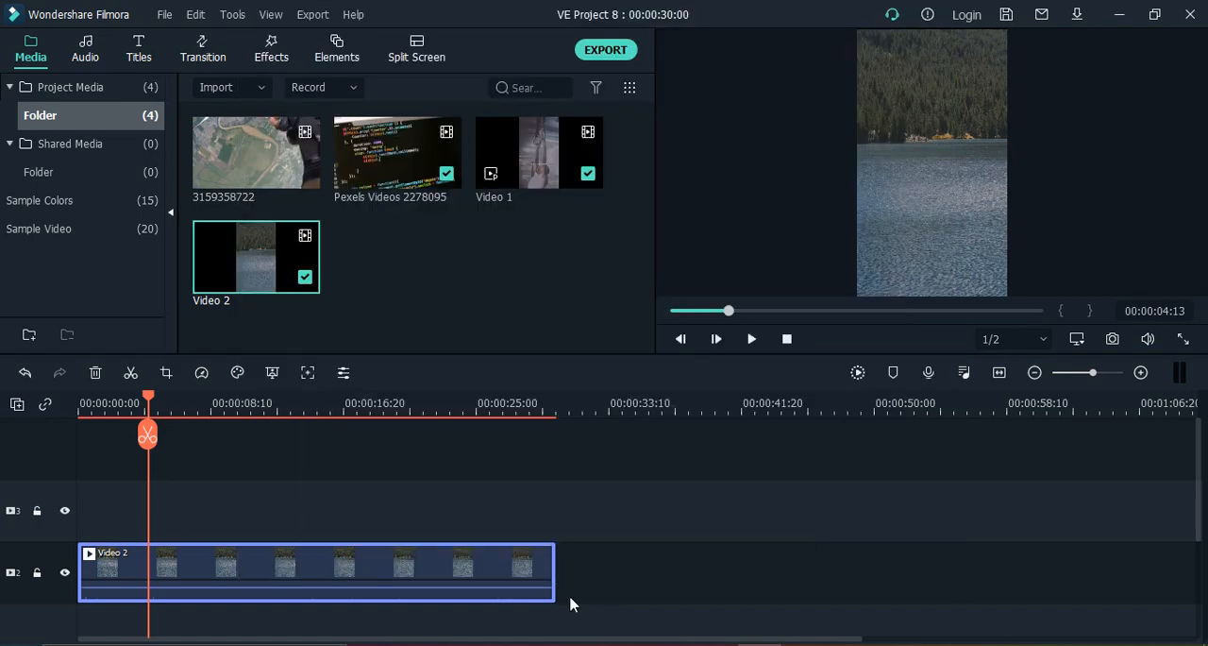